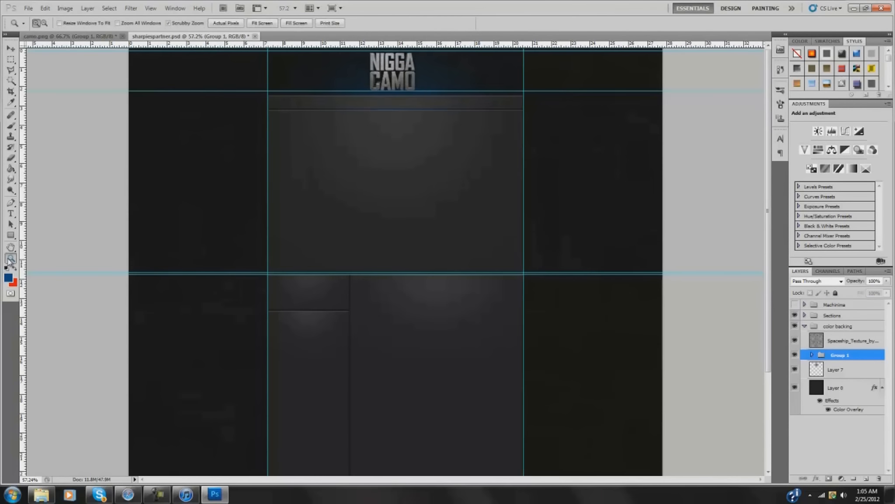
Step: Add FOLLOW ME and green TWITTER text layers in the dark bar beside the title
{"action": "left_click", "coordinate": [9, 48]}
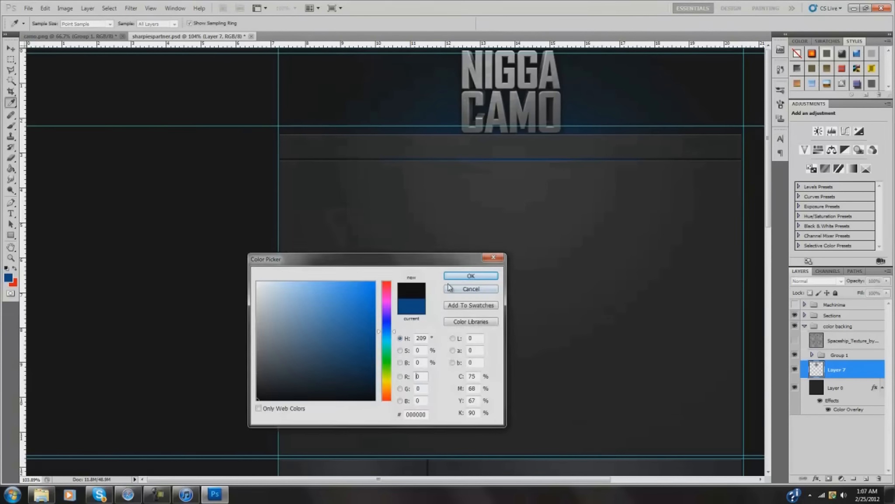
{"action": "left_click", "coordinate": [469, 275]}
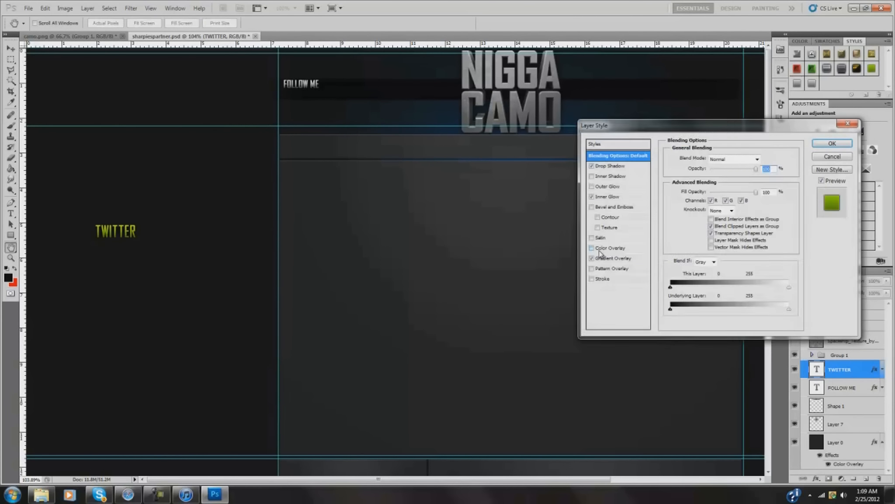
Step: Duplicate the labels into LIKE MY FACEBOOK, TEAM AVIVE and SHARPIE DESIGNER around the title
{"action": "left_click", "coordinate": [832, 142]}
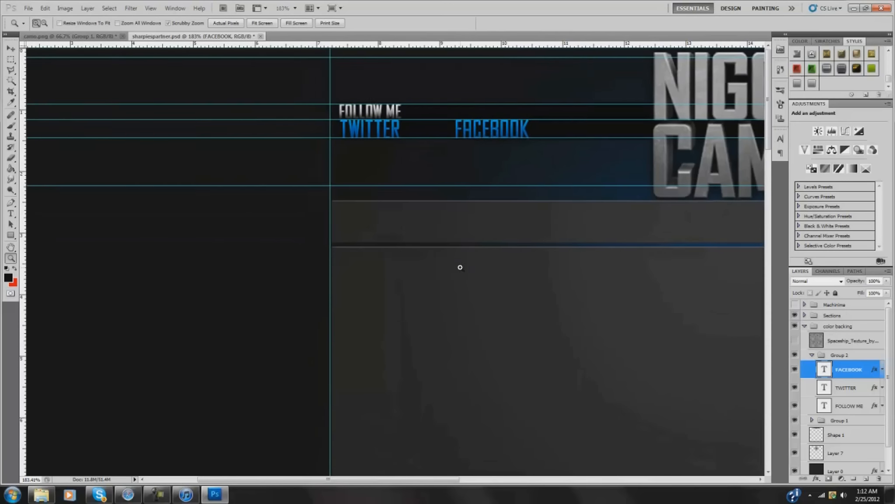
{"action": "right_click", "coordinate": [849, 369]}
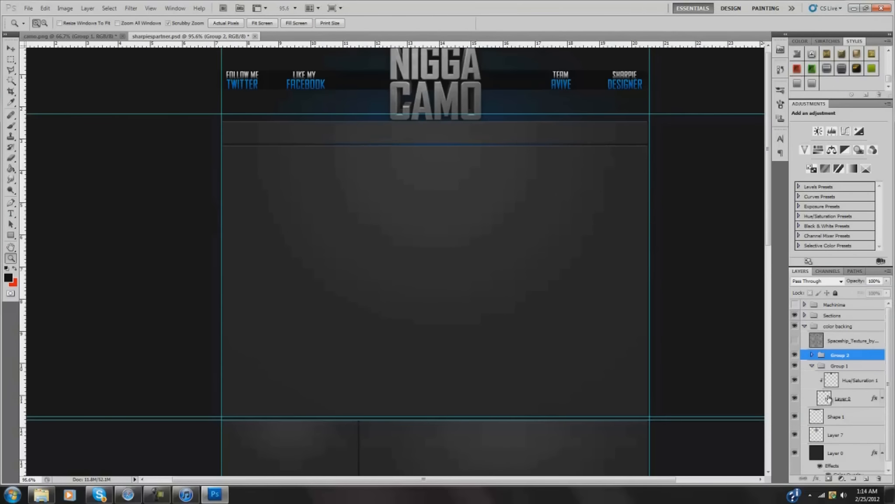
Step: Give the NIGGA CAMO title a blue Color Overlay in Overlay mode over a splatter texture
{"action": "double_click", "coordinate": [845, 398]}
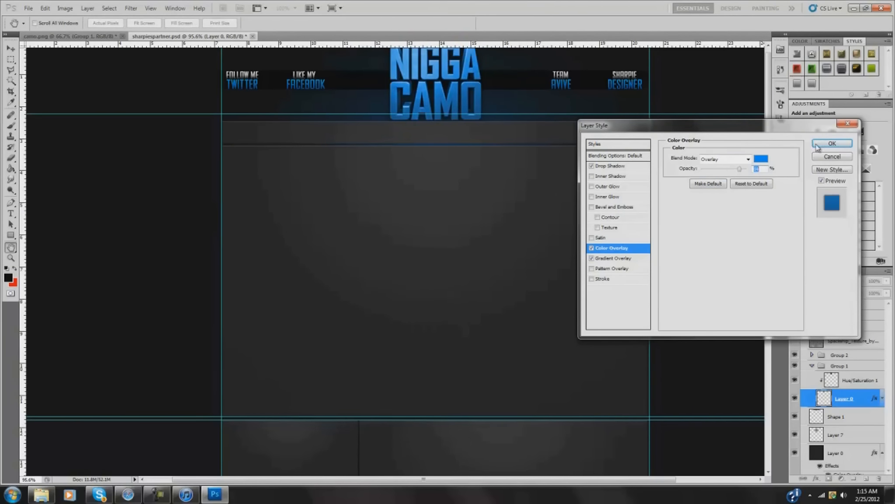
{"action": "left_click", "coordinate": [832, 144]}
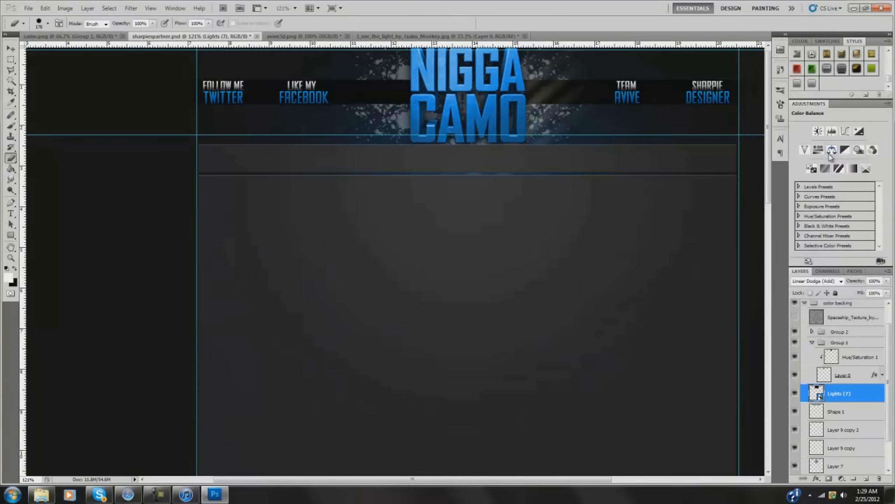
Step: Scale the placed image with Free Transform and set its layer opacity to 38%
{"action": "left_click", "coordinate": [843, 375]}
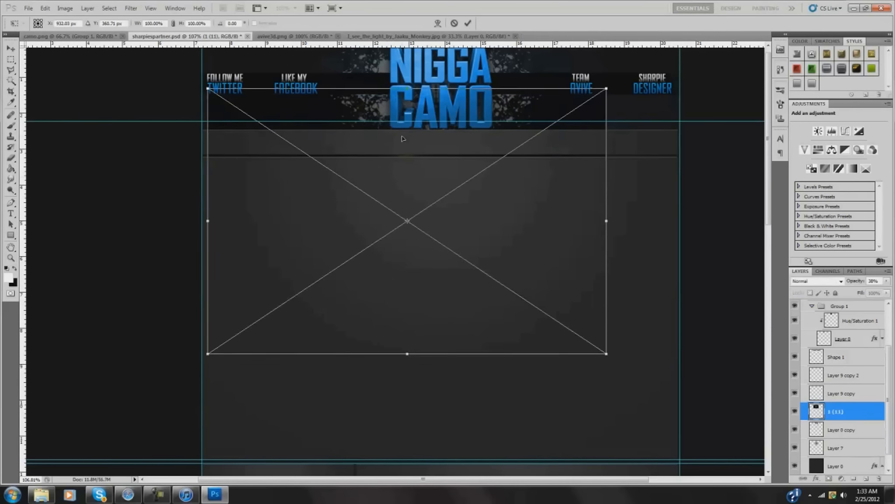
{"action": "right_click", "coordinate": [836, 411]}
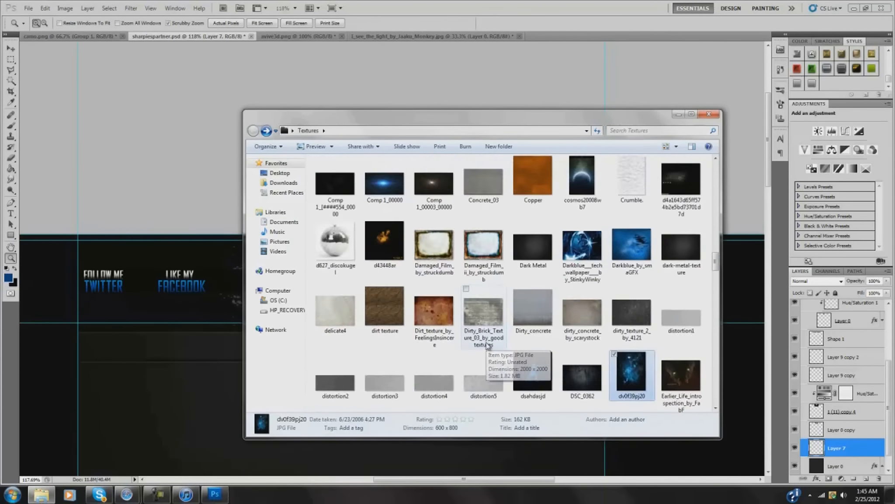
Step: Pick The Darkness I blue space texture from the Textures folder for the header
{"action": "scroll", "scroll_direction": "down", "scroll_amount": 3}
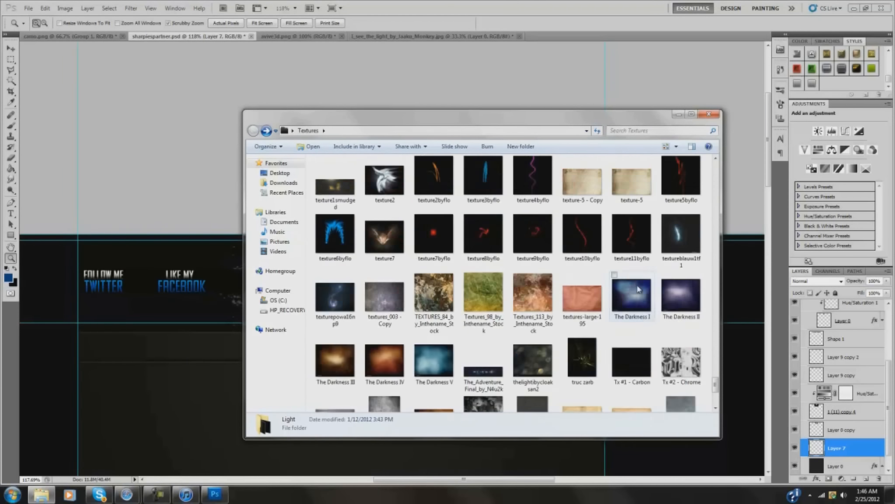
{"action": "left_click", "coordinate": [708, 115]}
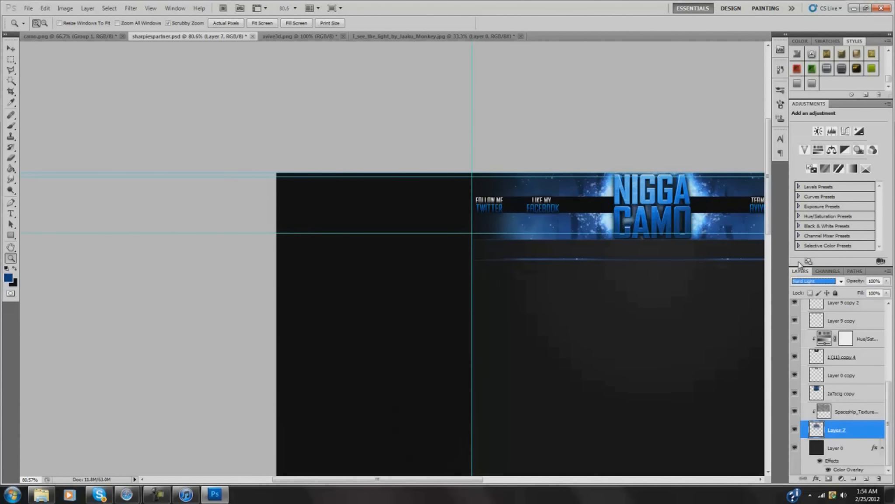
Step: Add blue glow on both sides and set Shape 1's Gradient Overlay blend mode to Overlay
{"action": "left_click", "coordinate": [848, 411]}
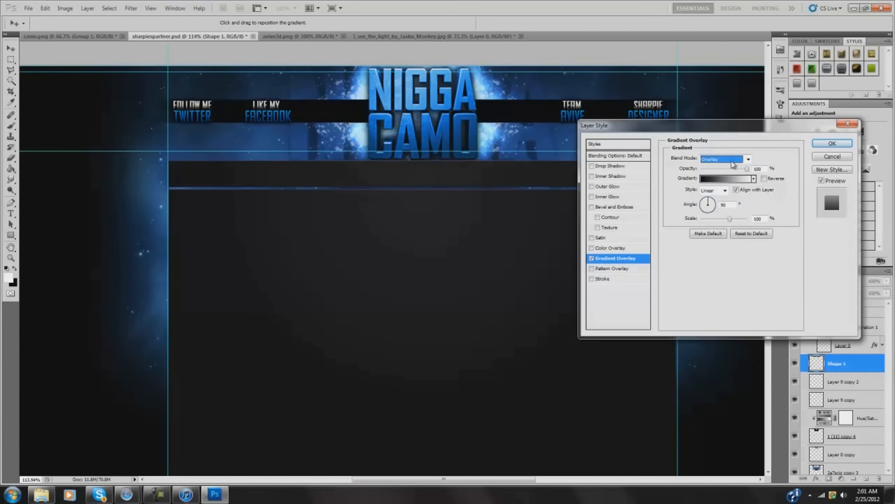
{"action": "left_click", "coordinate": [831, 144]}
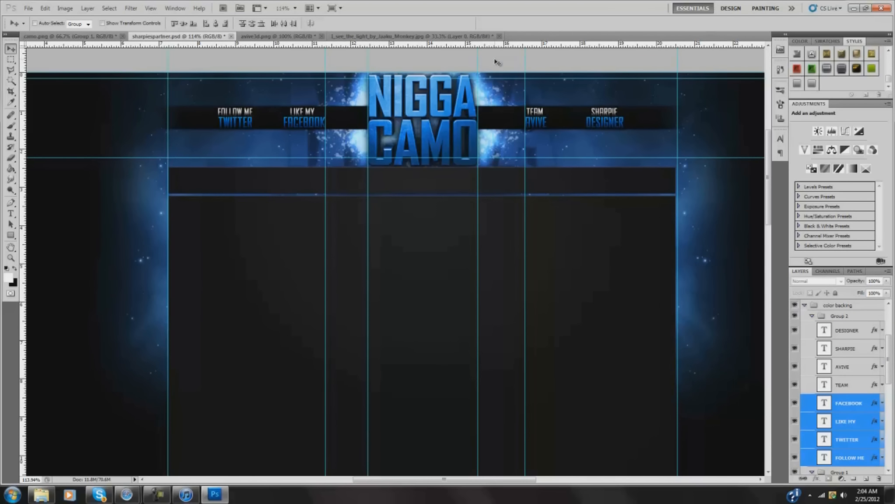
Step: Nudge the social link labels inward toward the centre title with the Move tool
{"action": "left_click", "coordinate": [274, 36]}
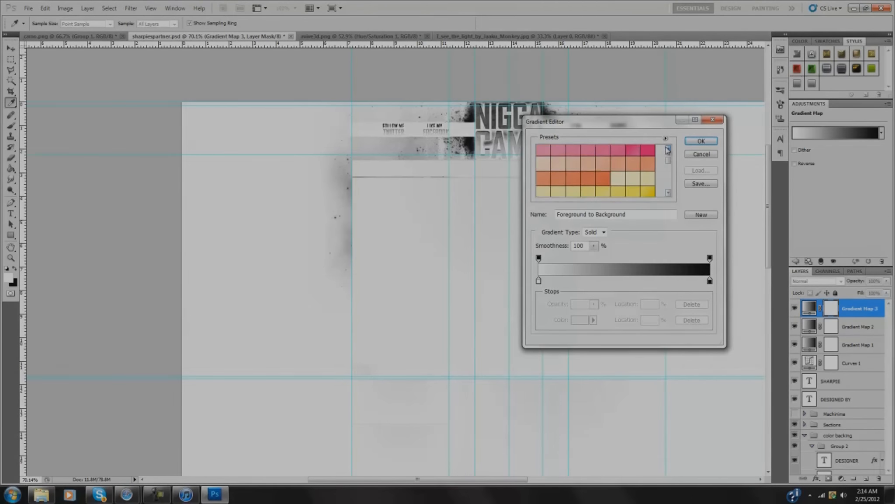
Step: Set the Gradient Map to a reversed blue gradient in Overlay mode at 5% opacity
{"action": "left_click", "coordinate": [700, 141]}
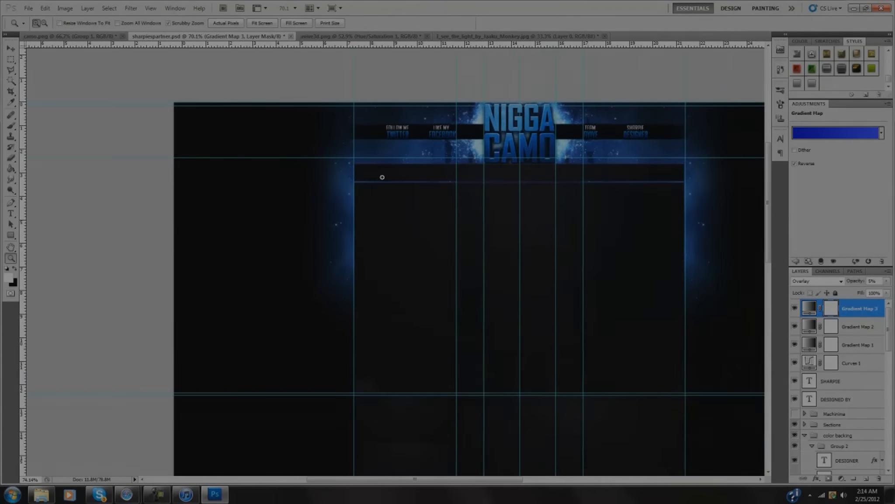